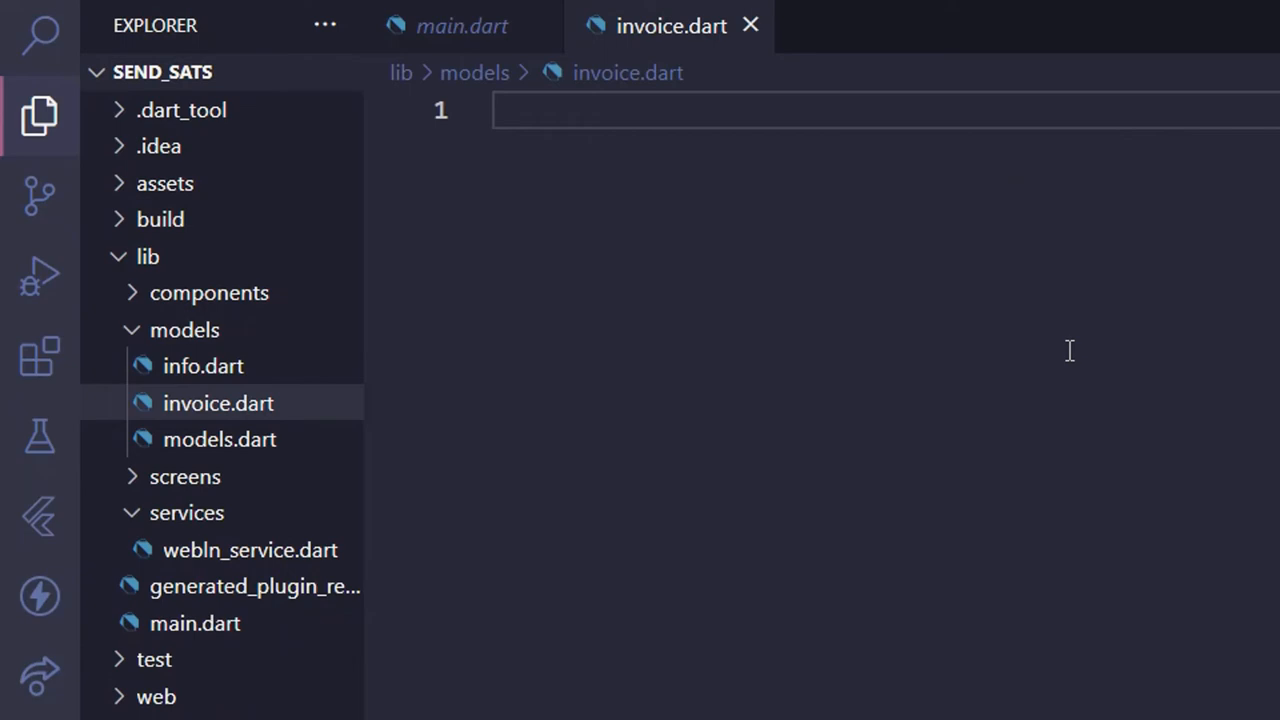
pyautogui.write('class MakeInvoice{}')
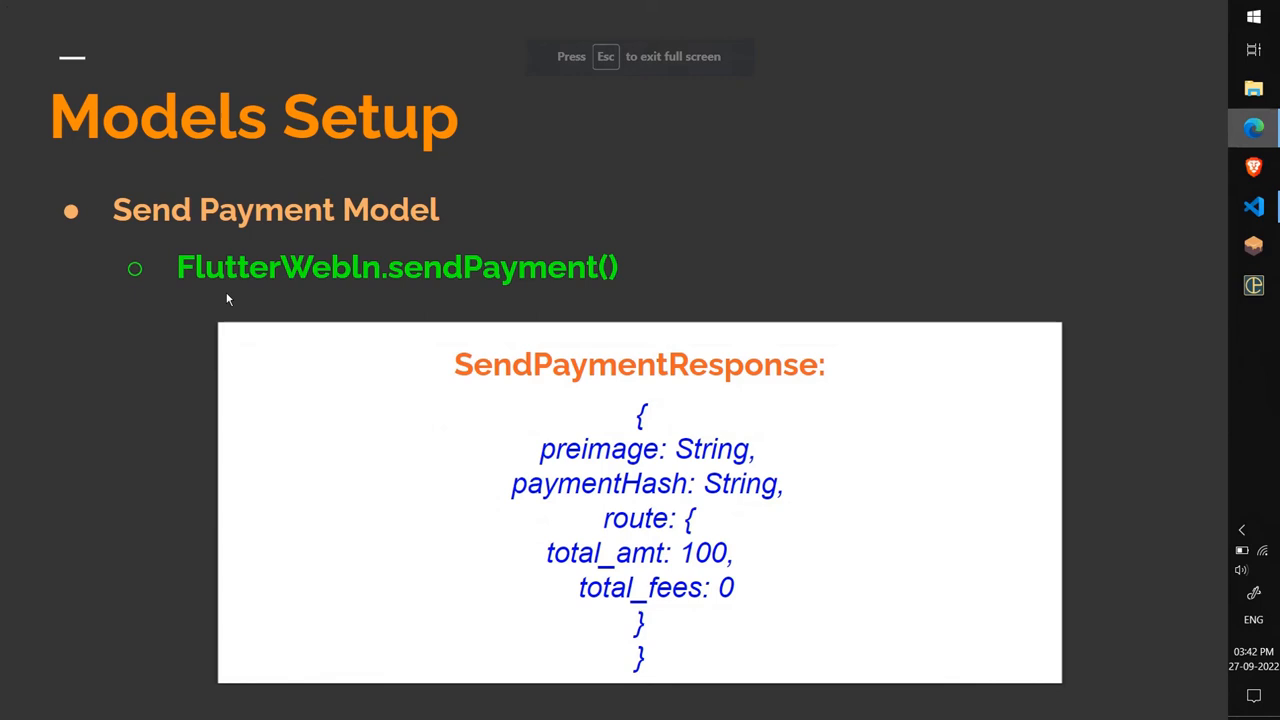
pyautogui.moveTo(512, 511)
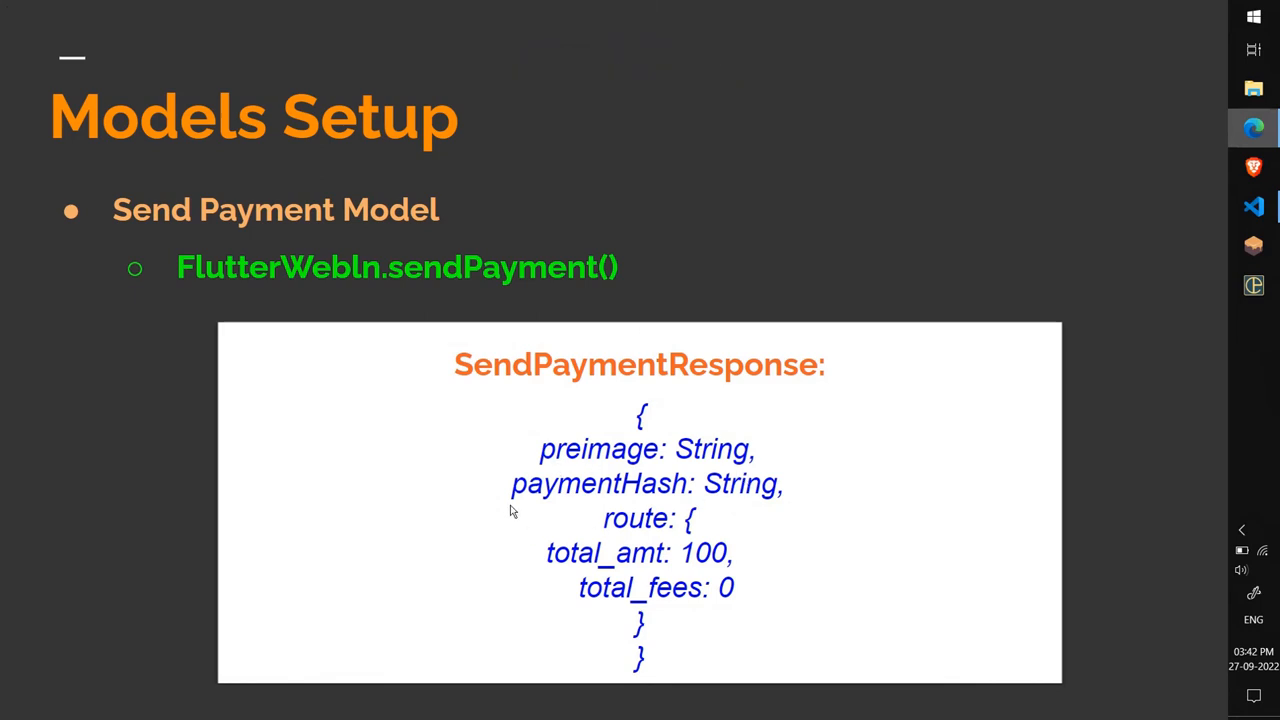
pyautogui.moveTo(700, 512)
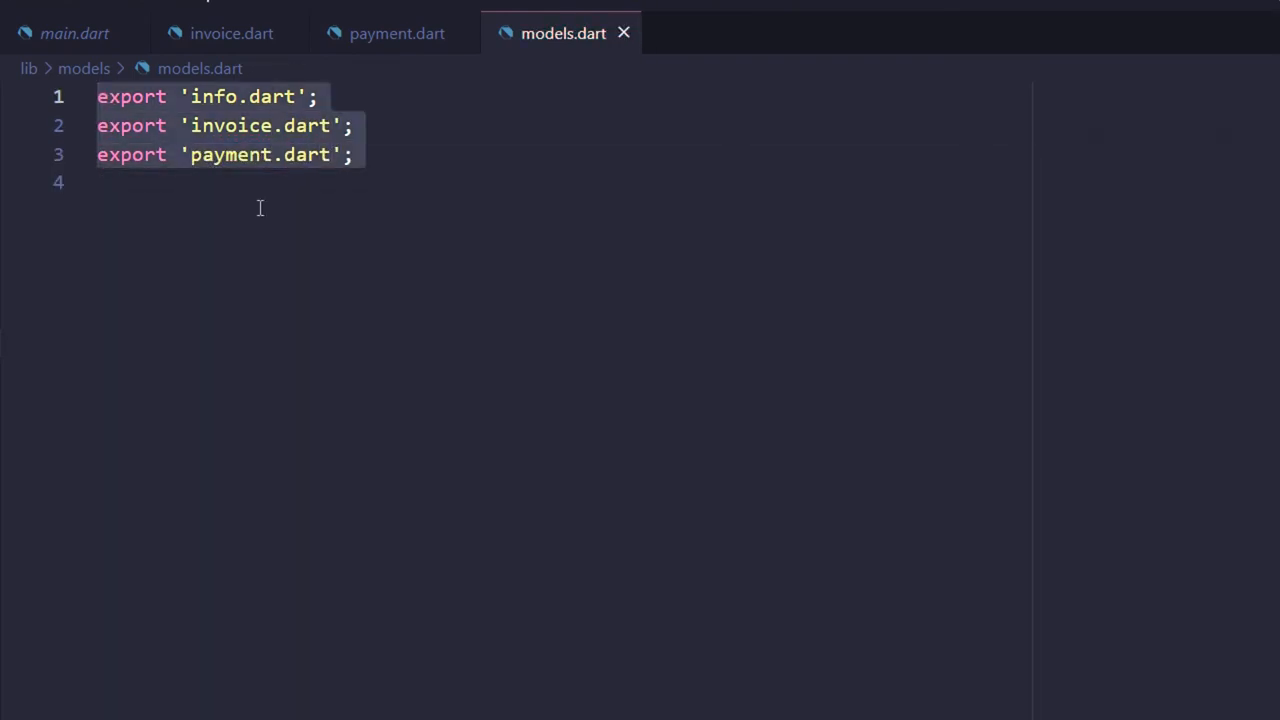
pyautogui.moveTo(247, 190)
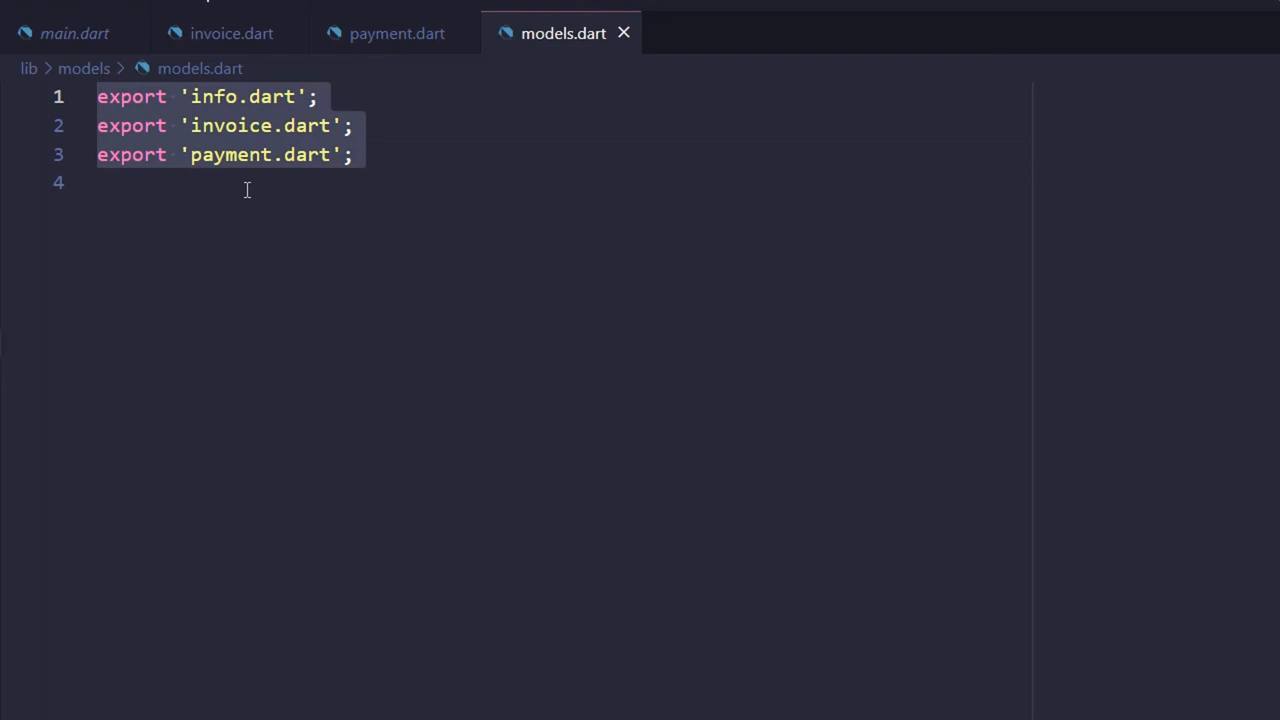